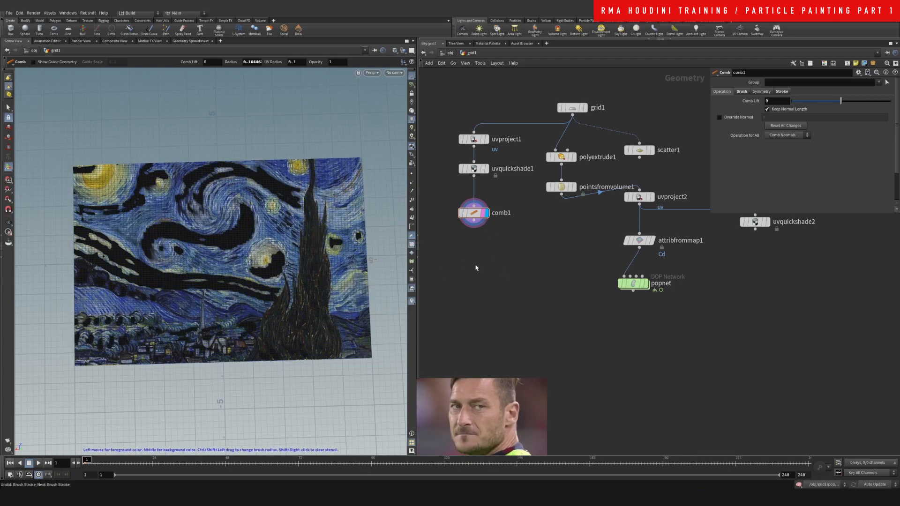
Add an Attribute Wrangle under comb1 with the VEXpression @v = @N; to copy normals into velocity.
key("Tab")
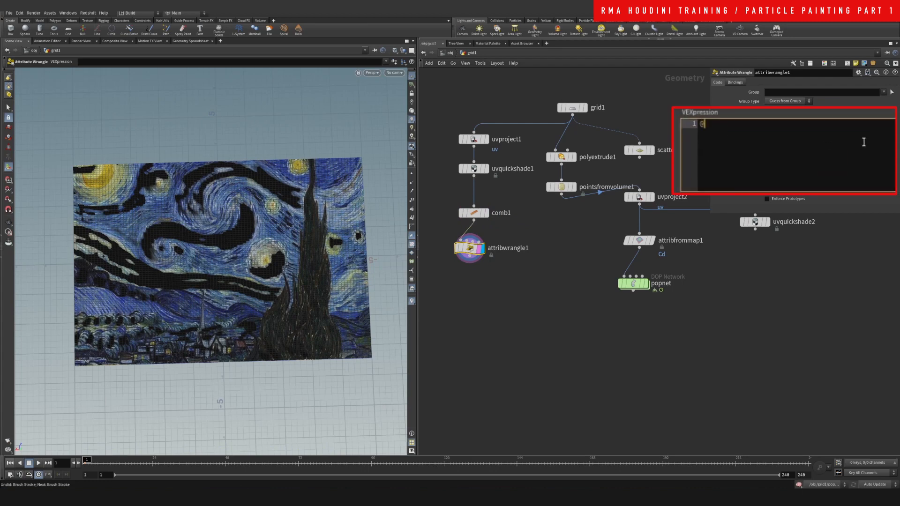
type("@N =")
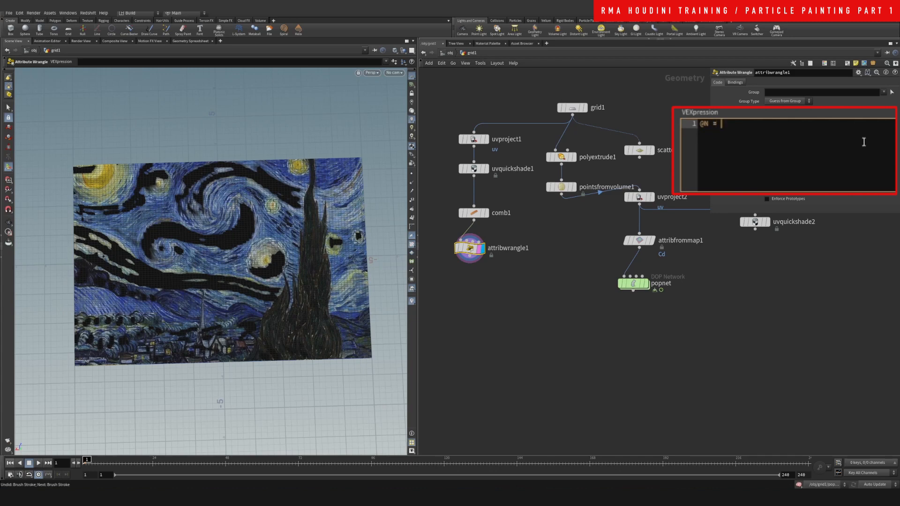
type("@v;")
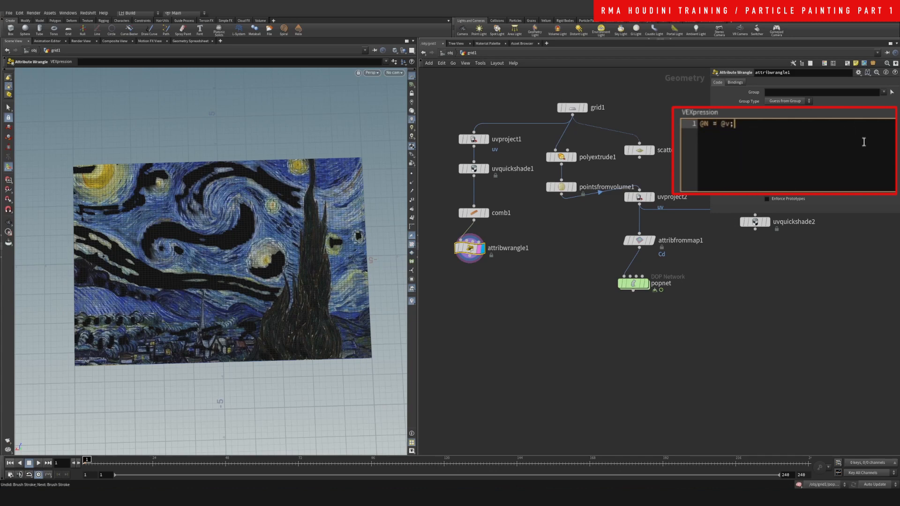
type("@v = @N;")
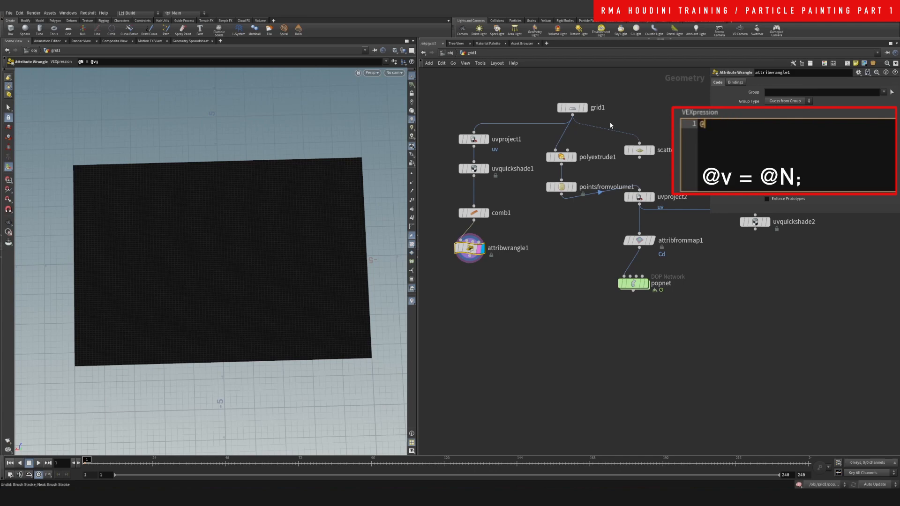
type("v = @N;")
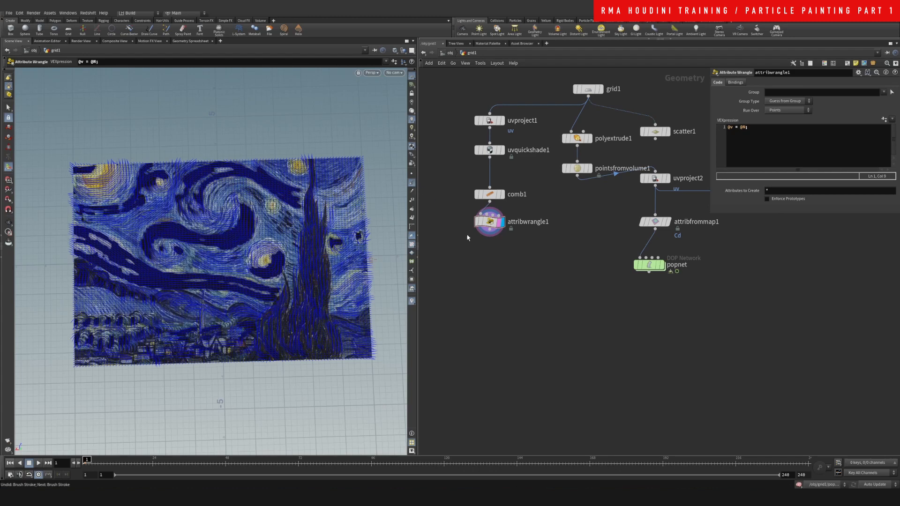
Add an Attribute VOP below the wrangle and dive into its network.
key("Tab")
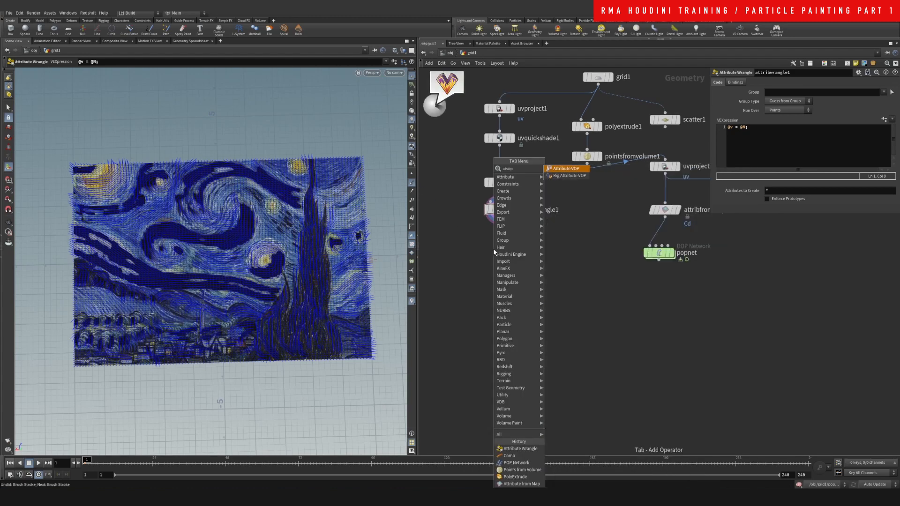
left_click(566, 169)
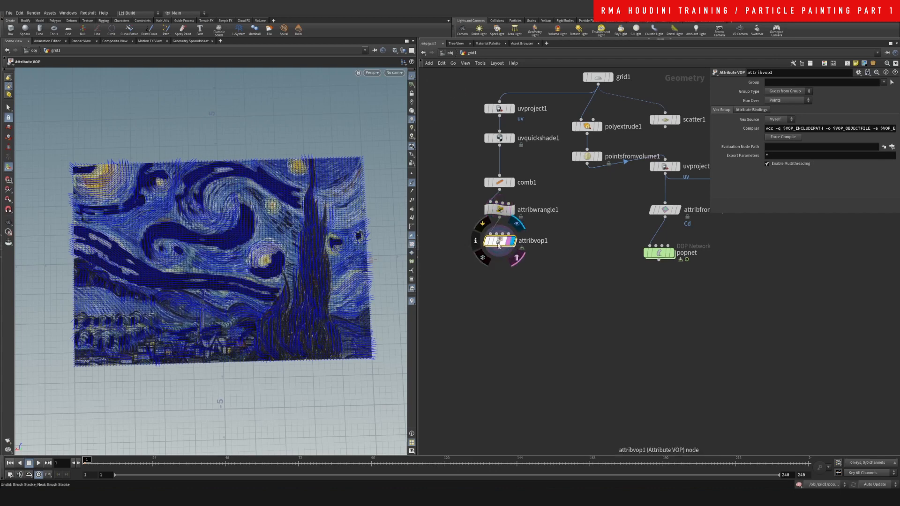
double_click(497, 240)
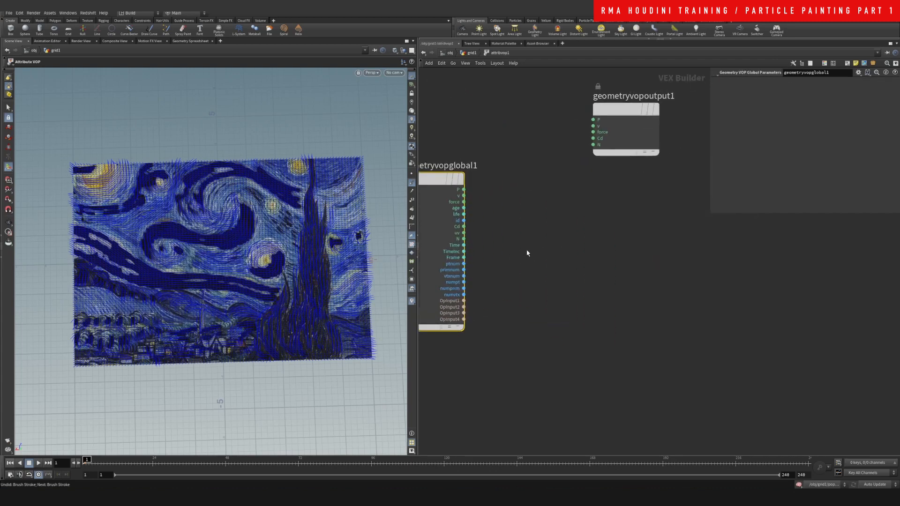
Insert a Multiply between the v input and output, scaled by a raised Constant to lengthen velocity.
key("Tab")
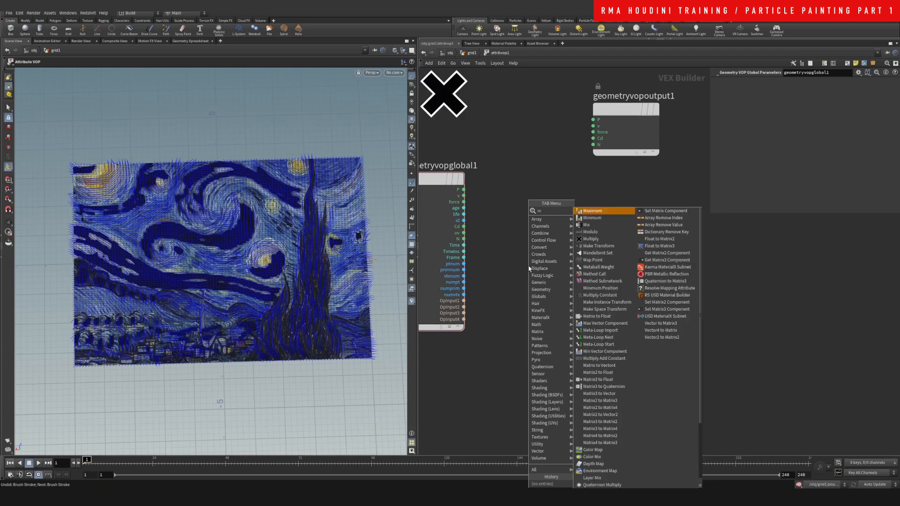
left_click(585, 239)
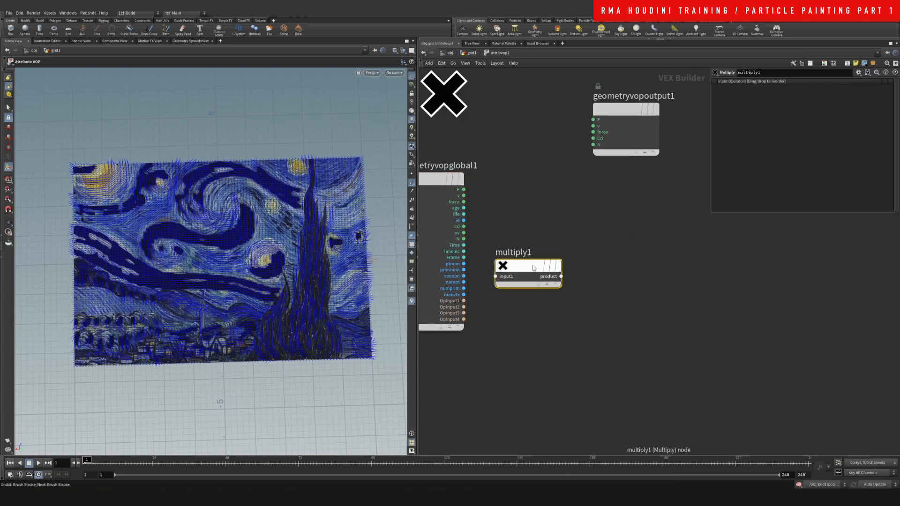
left_click_drag(526, 265, 564, 243)
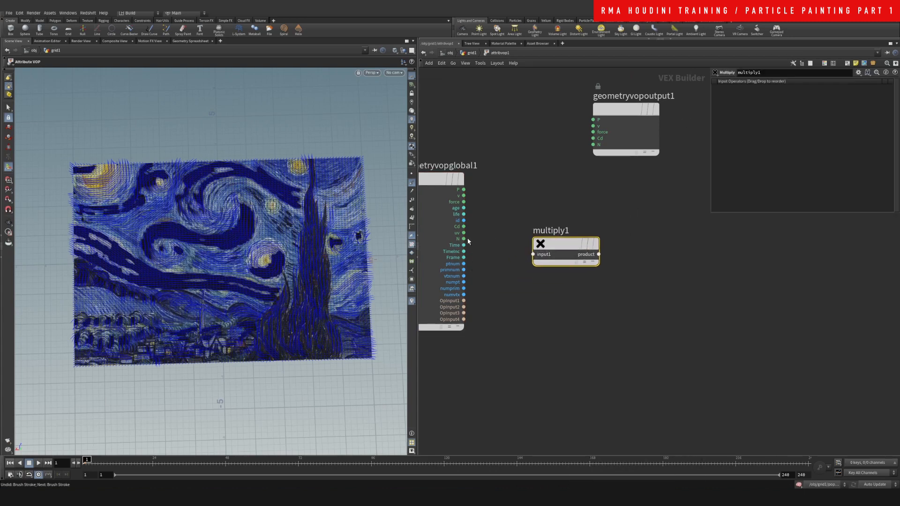
left_click_drag(463, 196, 533, 254)
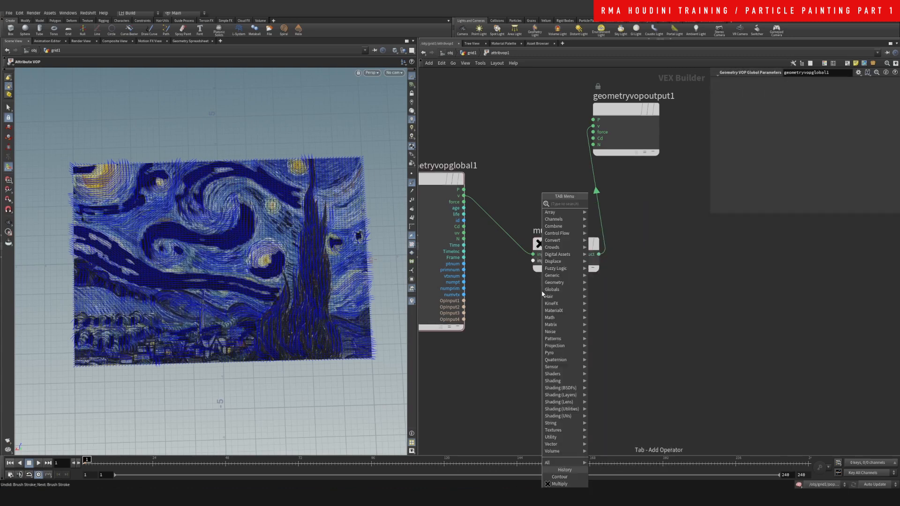
left_click(559, 484)
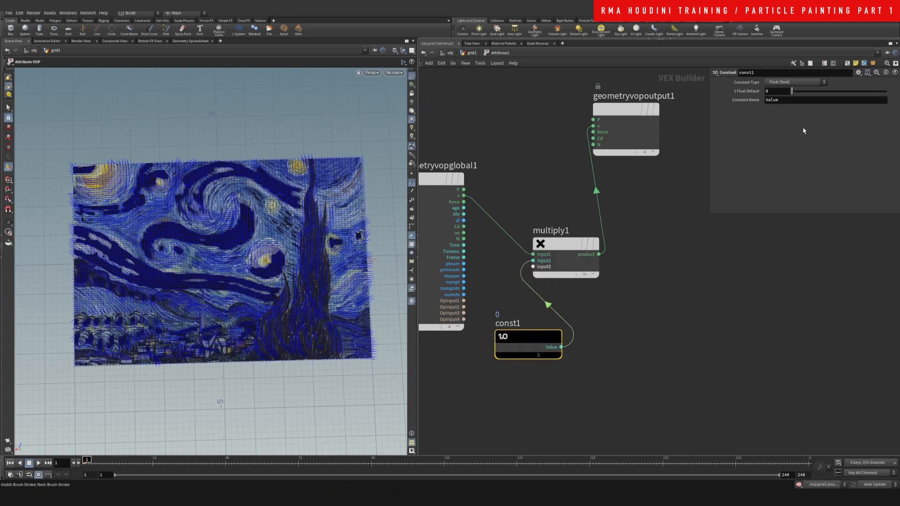
left_click_drag(792, 91, 829, 91)
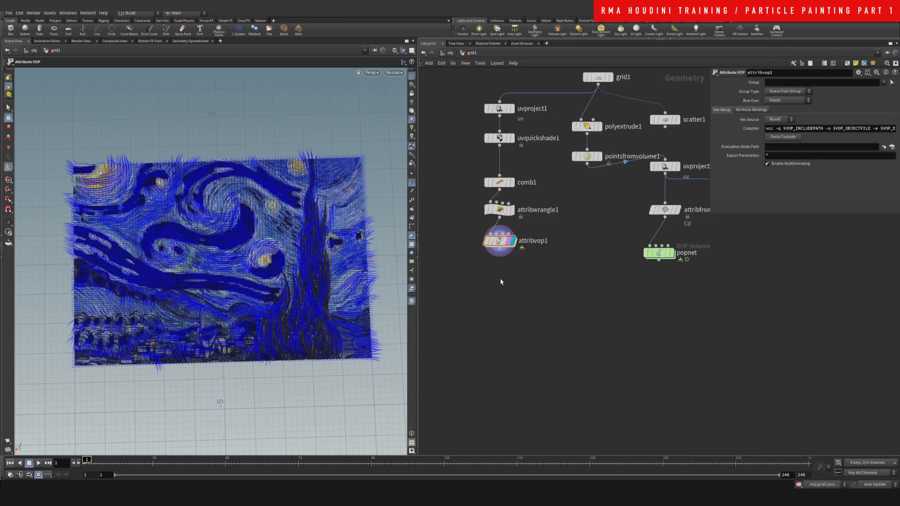
Insert an Attribute Transfer carrying v from attribvop1 onto attribfrommap1's points, feeding popnet.
left_click_drag(658, 252, 532, 290)
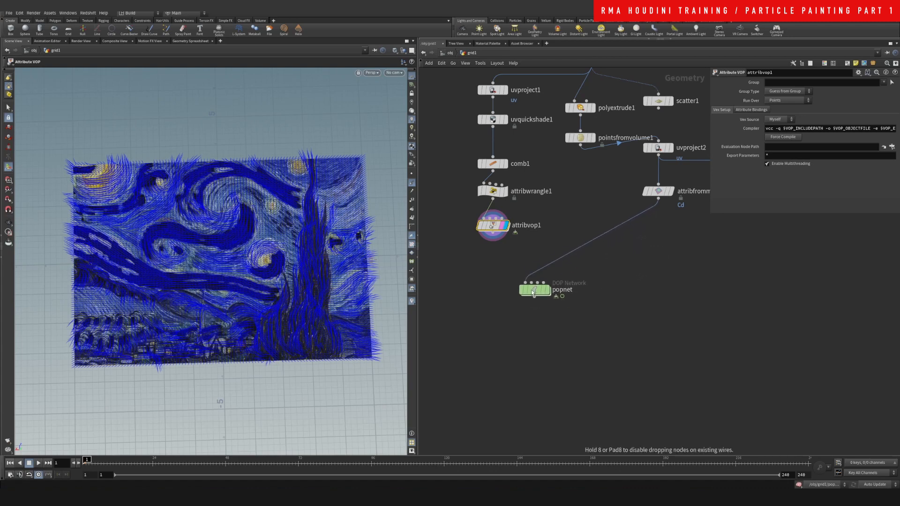
left_click(532, 290)
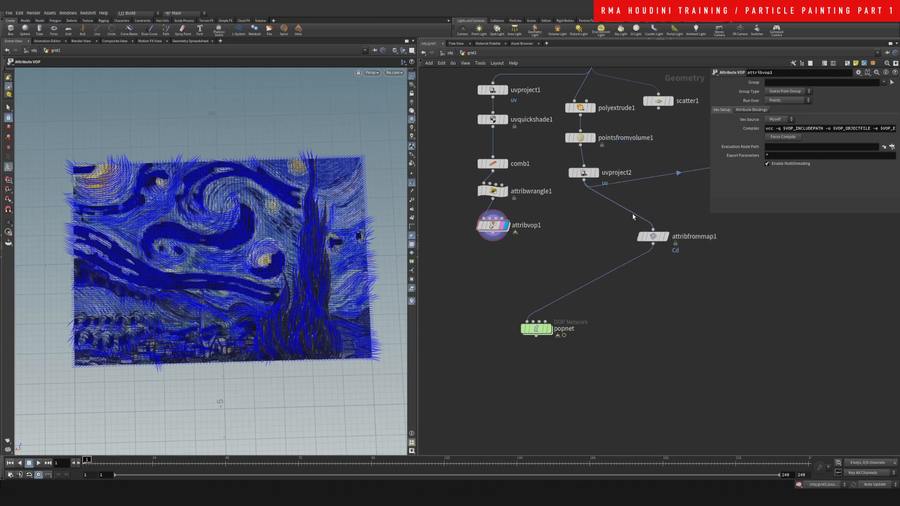
key("Tab")
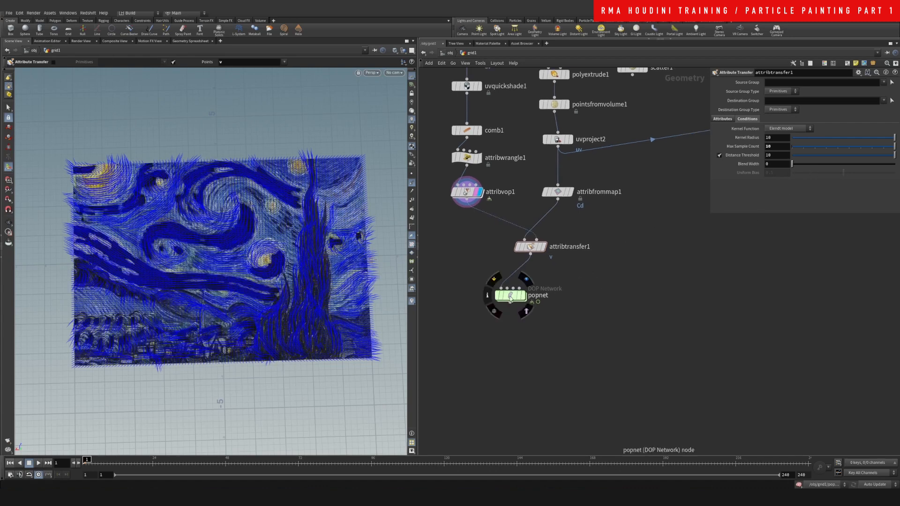
left_click_drag(508, 295, 531, 280)
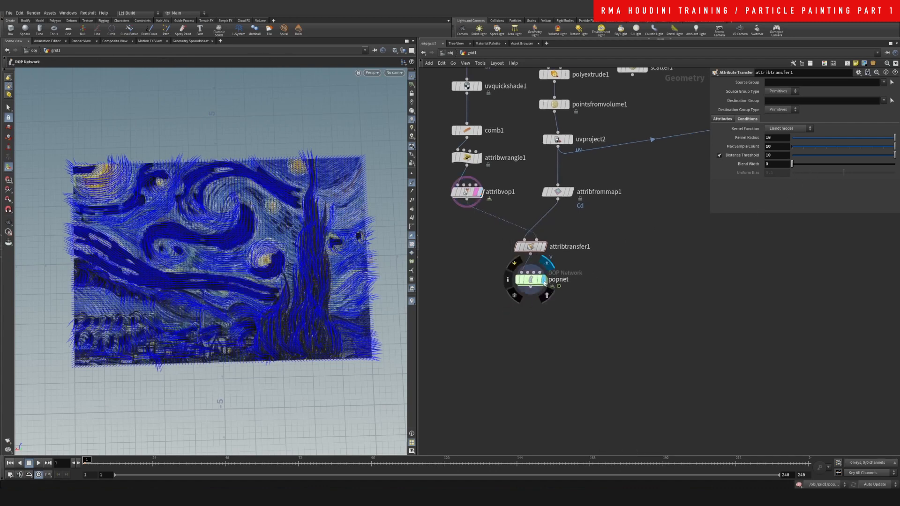
mouse_move(557, 192)
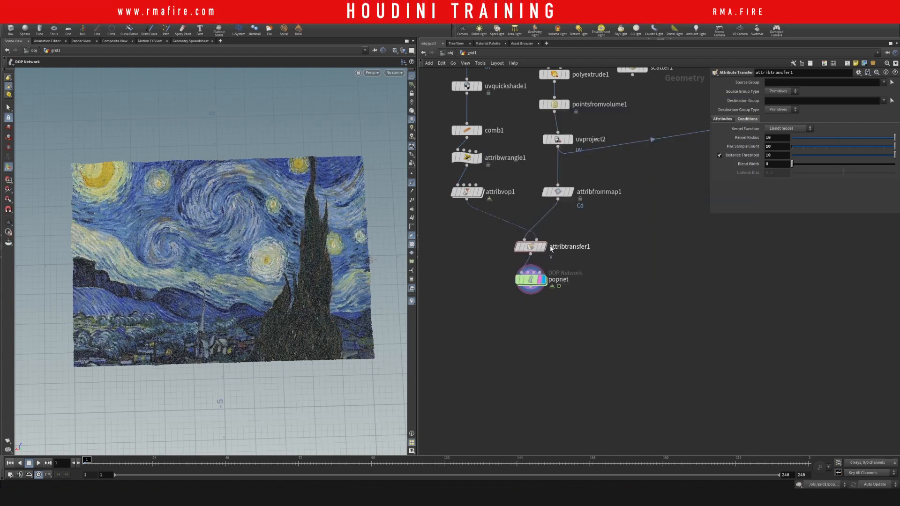
mouse_move(464, 191)
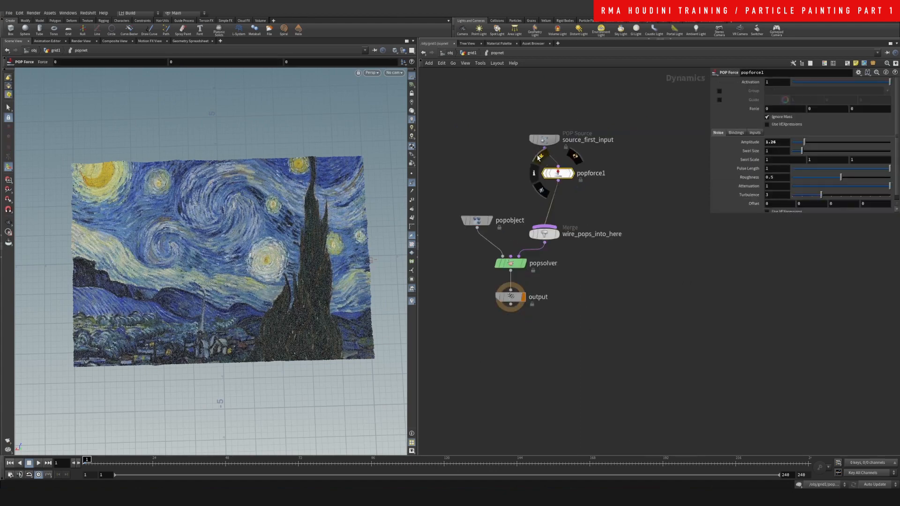
Bypass popforce1, replay the simulation from frame 1, and shift the upper nodes up for room.
left_click(39, 463)
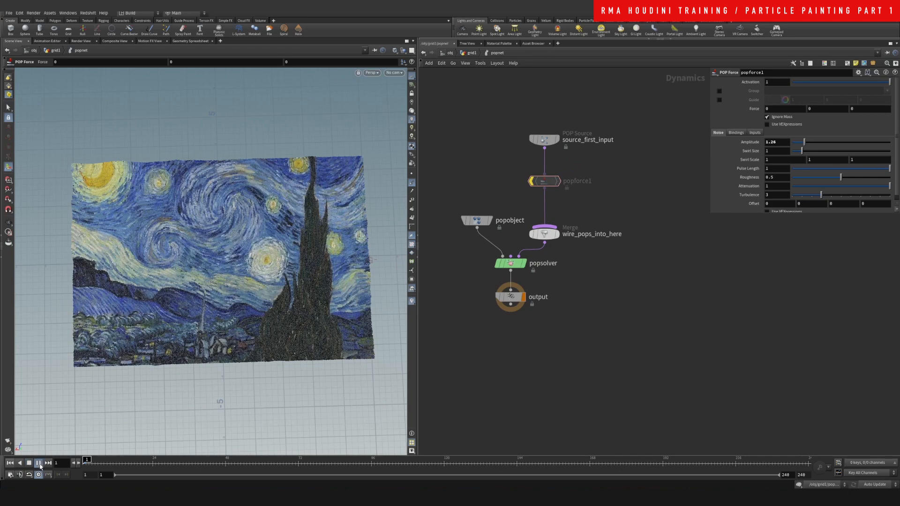
left_click(39, 463)
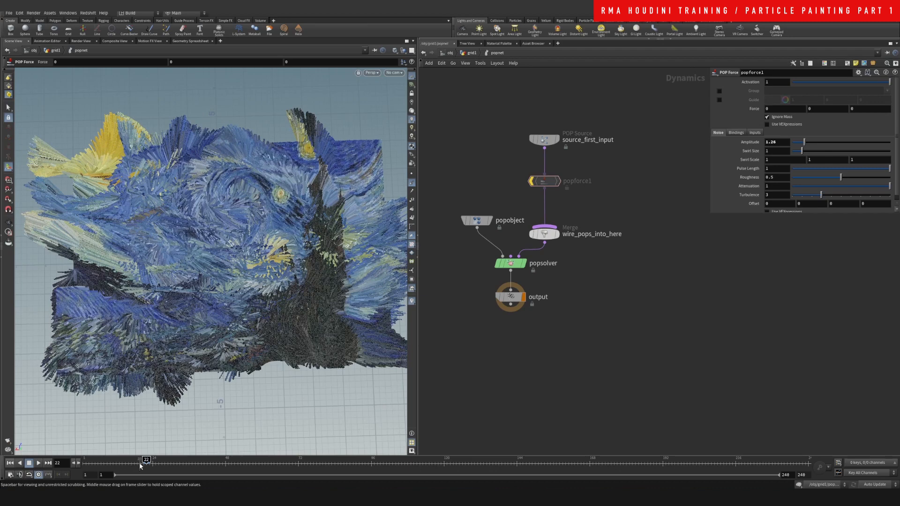
mouse_move(472, 345)
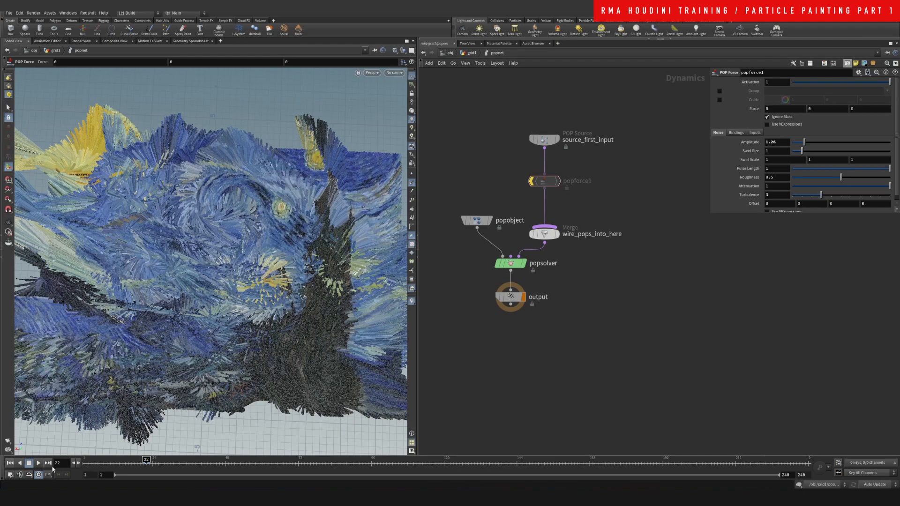
left_click(11, 462)
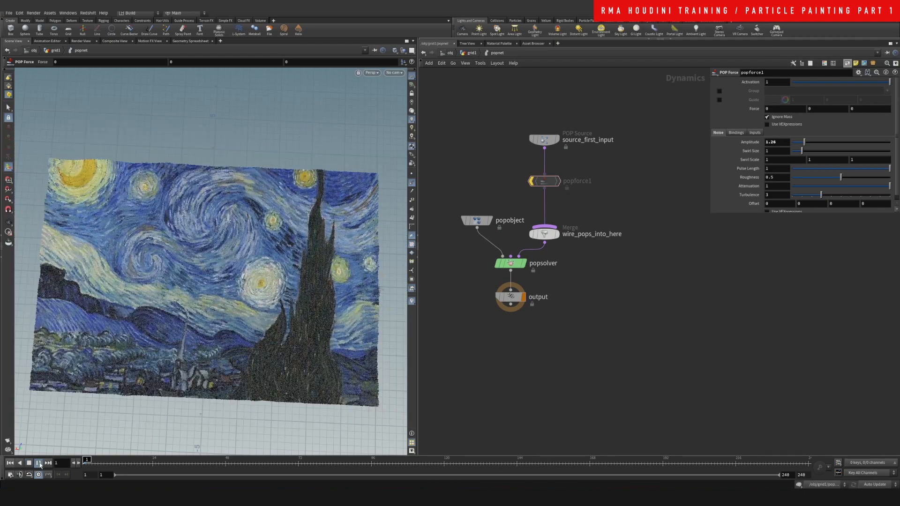
left_click(40, 462)
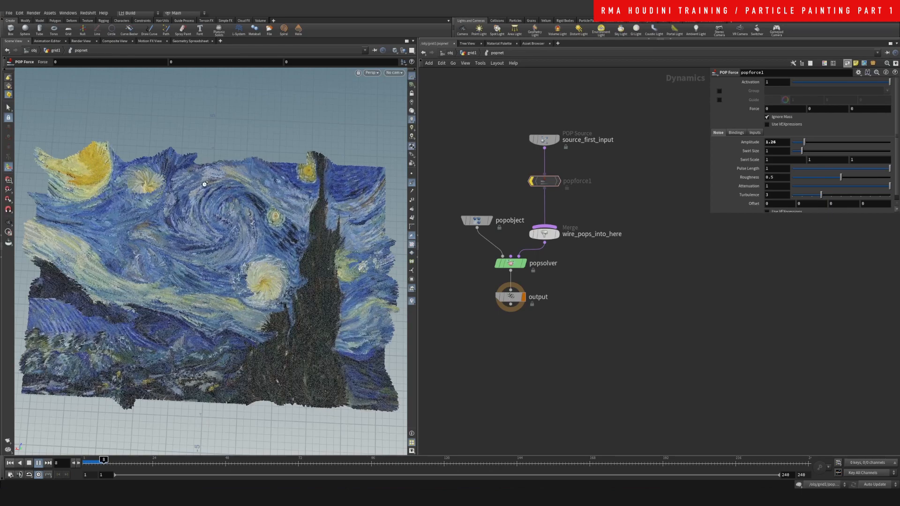
left_click_drag(103, 459, 109, 459)
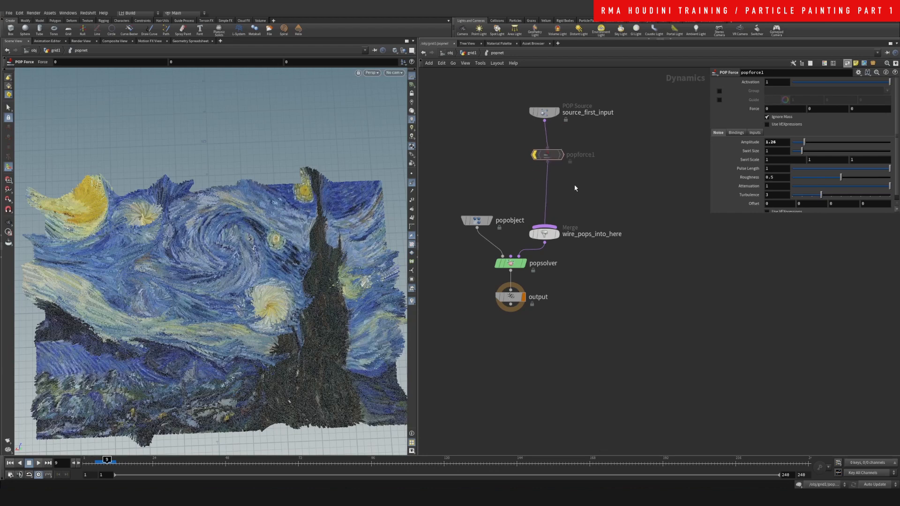
key("Tab")
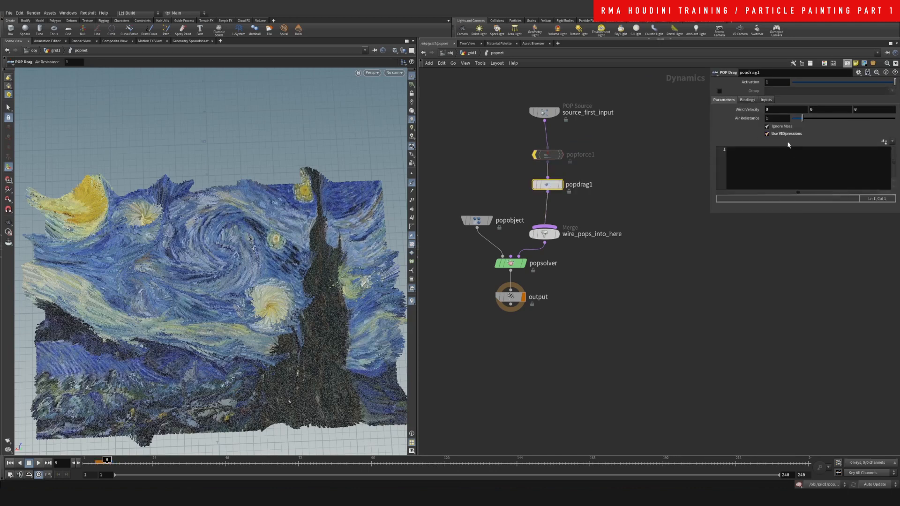
type("ai")
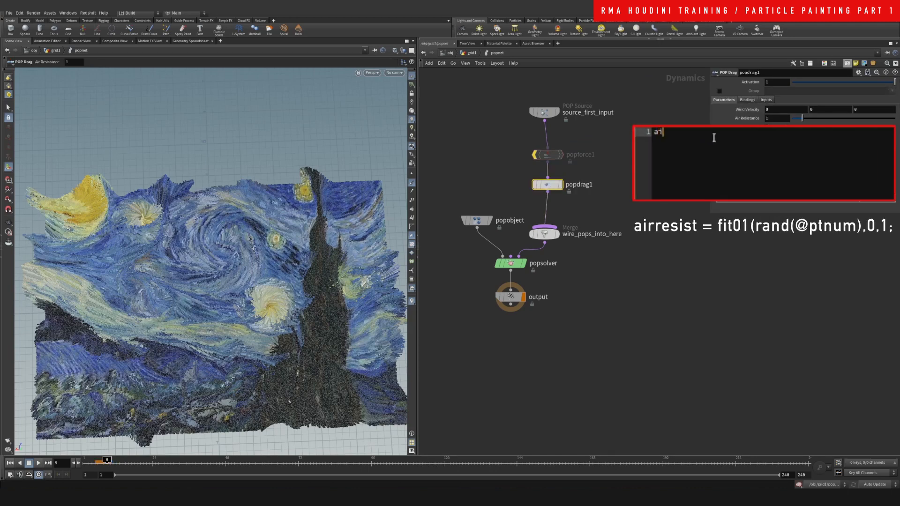
type("irresit = fit0-1")
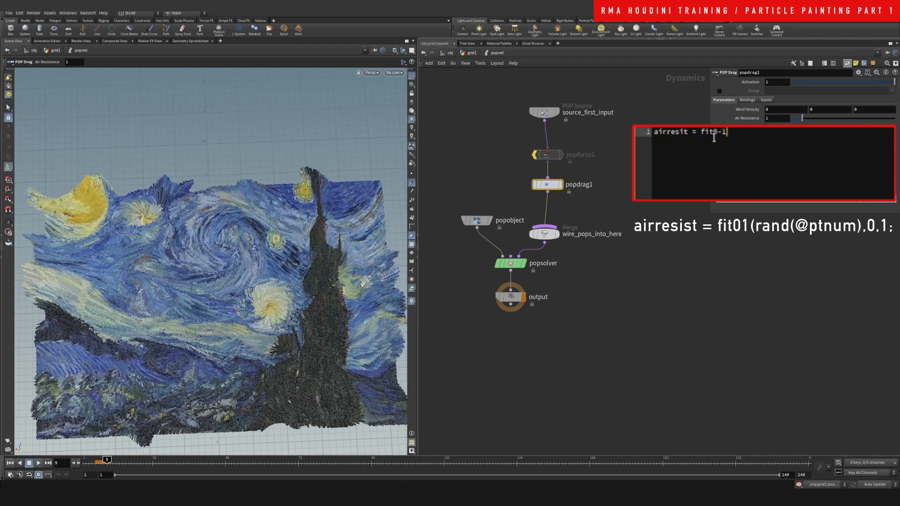
type("1(rand")
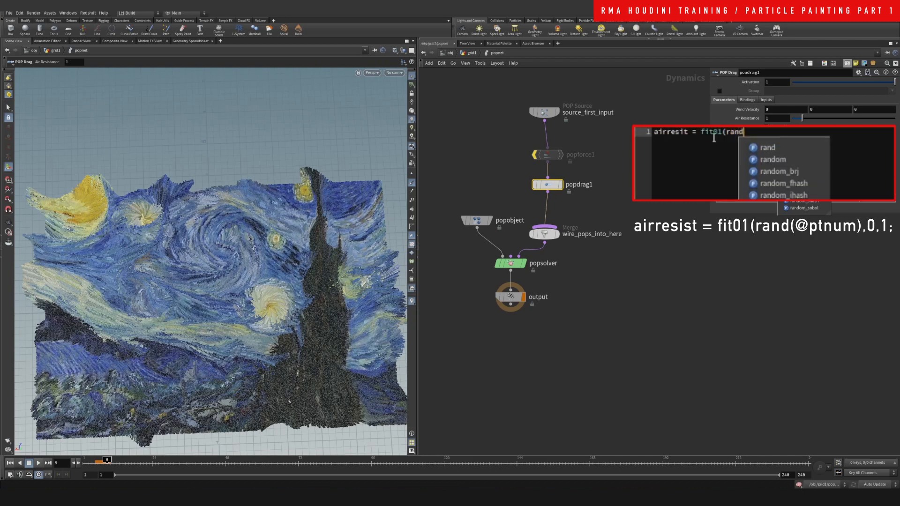
type("(@ptnum,")
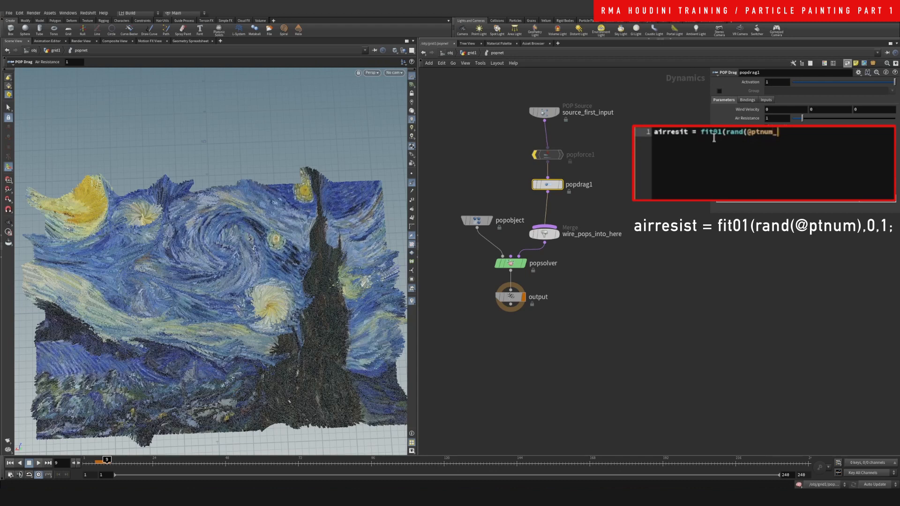
mouse_move(824, 142)
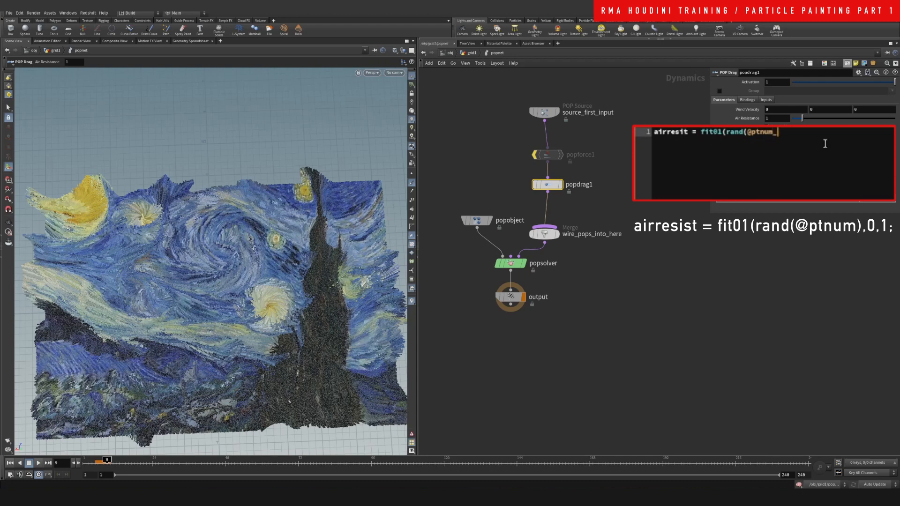
mouse_move(804, 145)
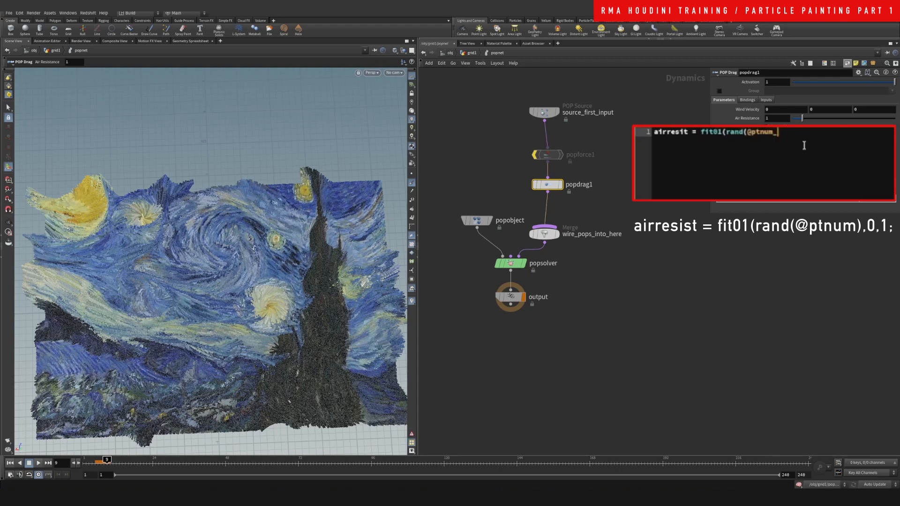
type("),0,1);")
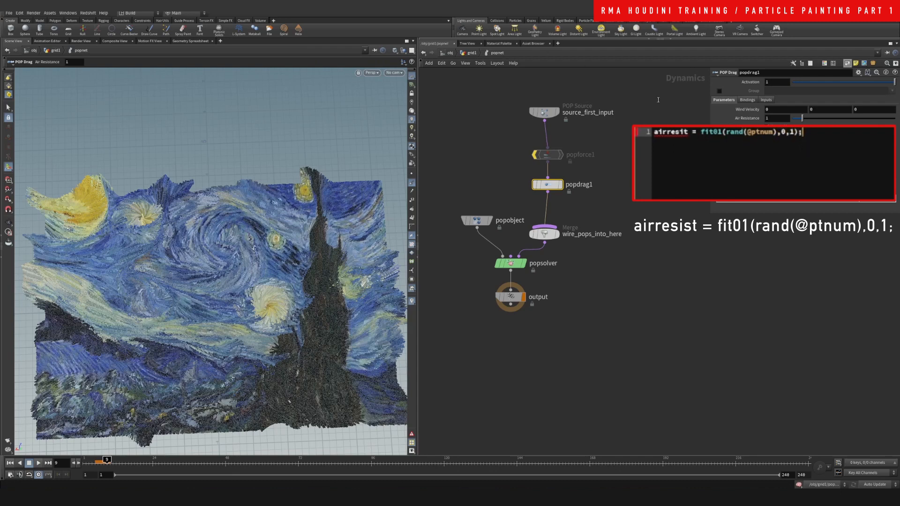
double_click(670, 131)
type("s")
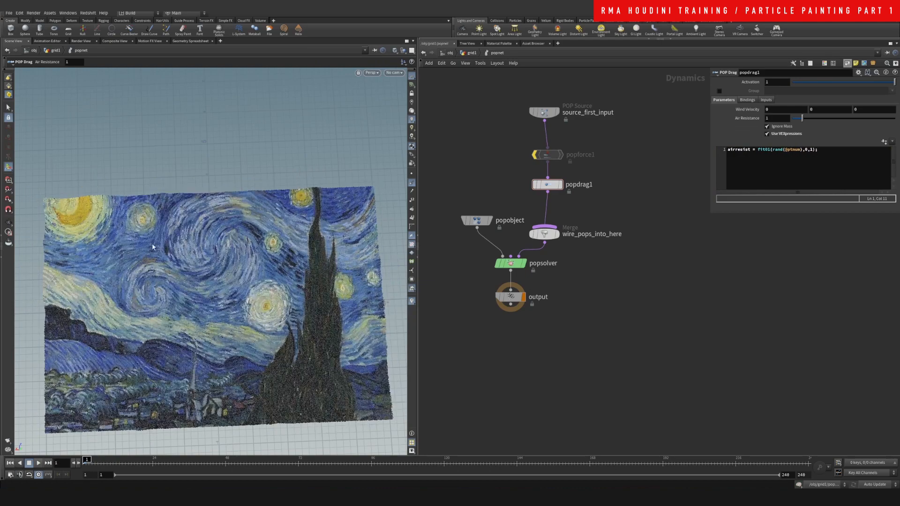
Play the simulation with randomized drag and orbit around the streaking Starry Night particles.
left_click(39, 463)
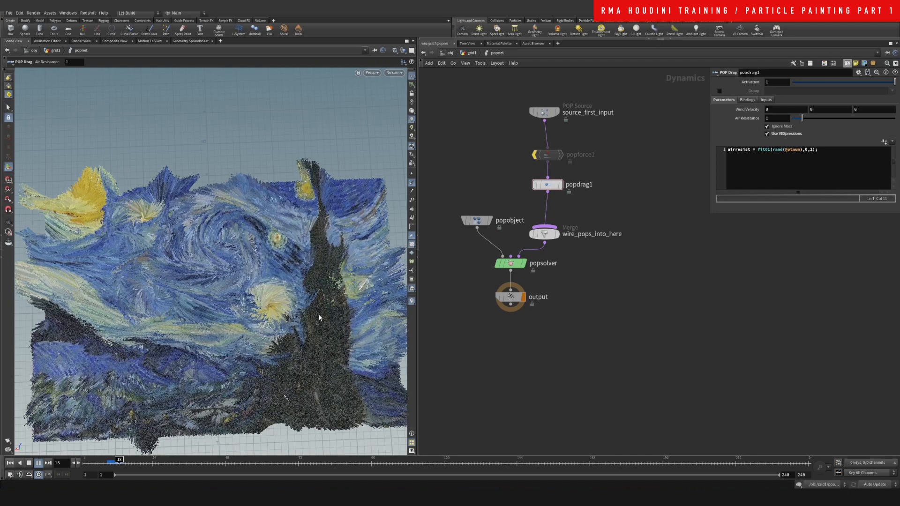
left_click_drag(118, 460, 124, 459)
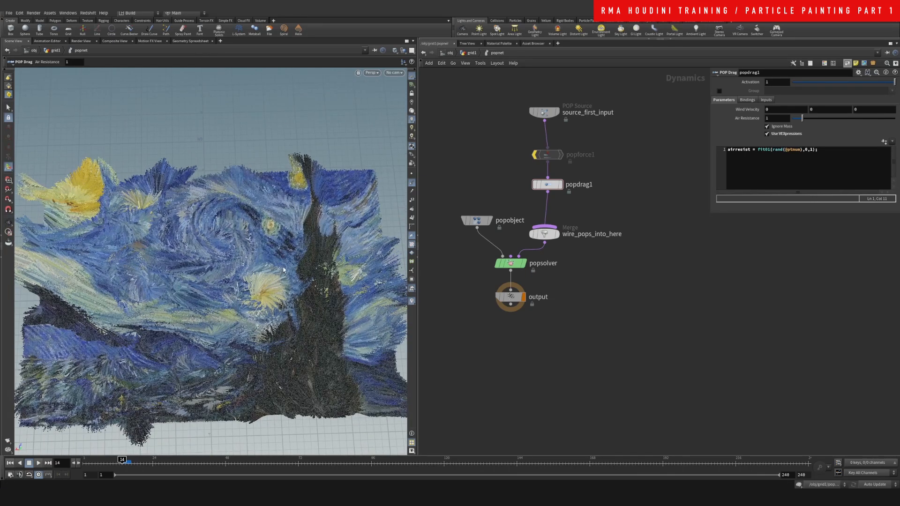
mouse_move(289, 276)
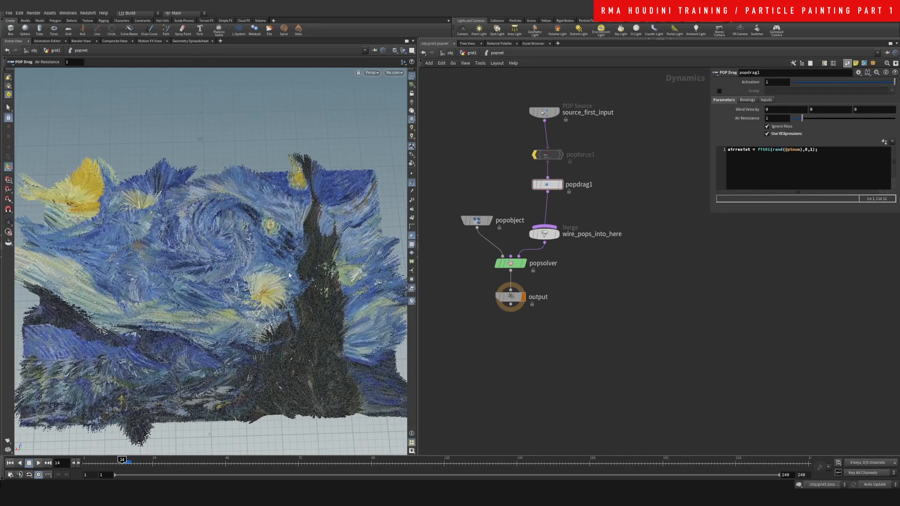